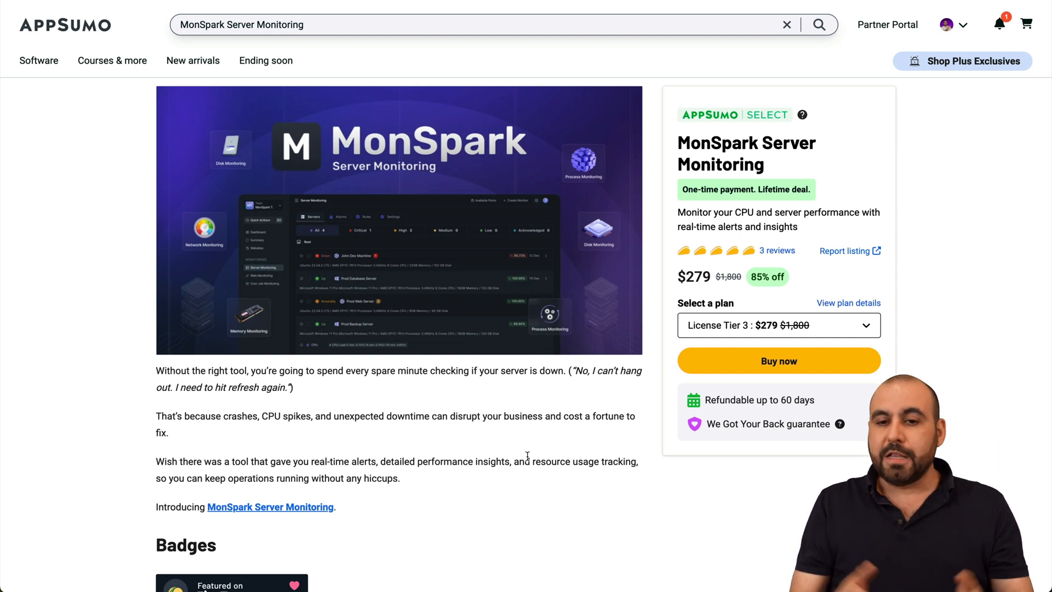
pyautogui.moveTo(806, 292)
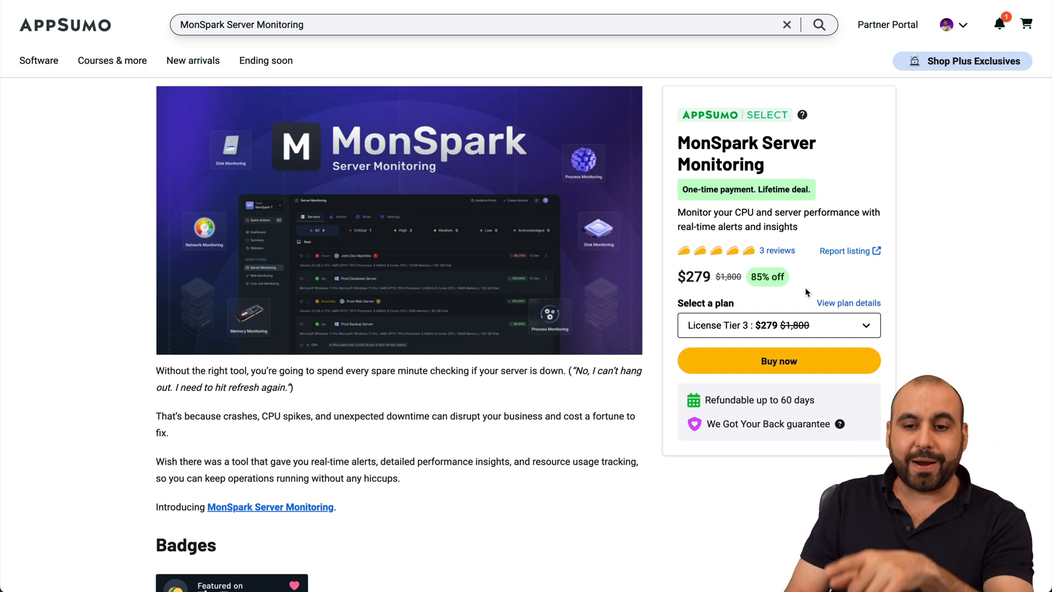
# Step: Scroll the AppSumo MonSpark deal page down to License Tiers 1–3
pyautogui.scroll(-3)
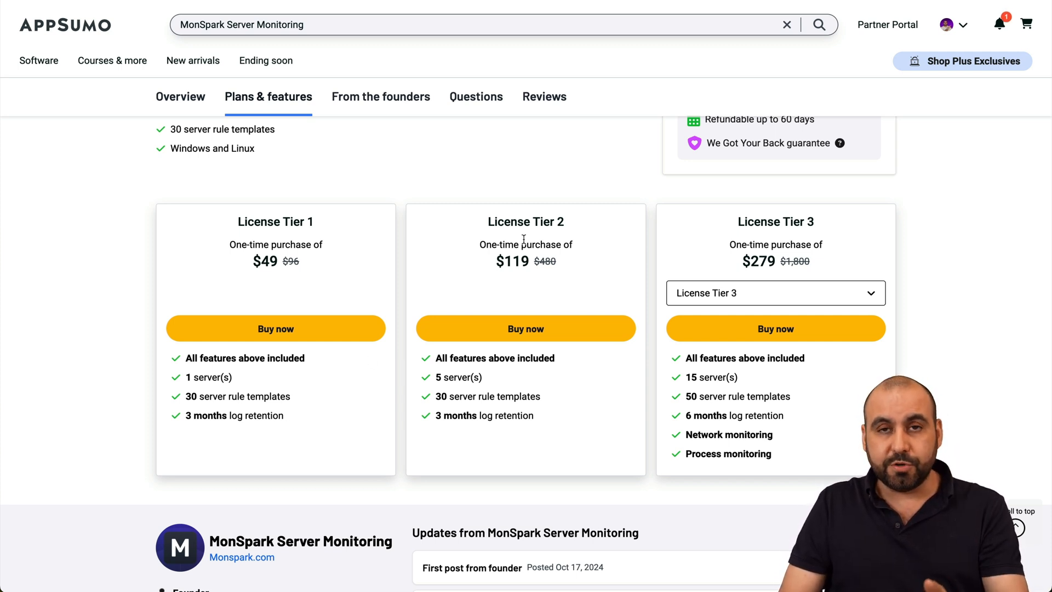
pyautogui.moveTo(754, 227)
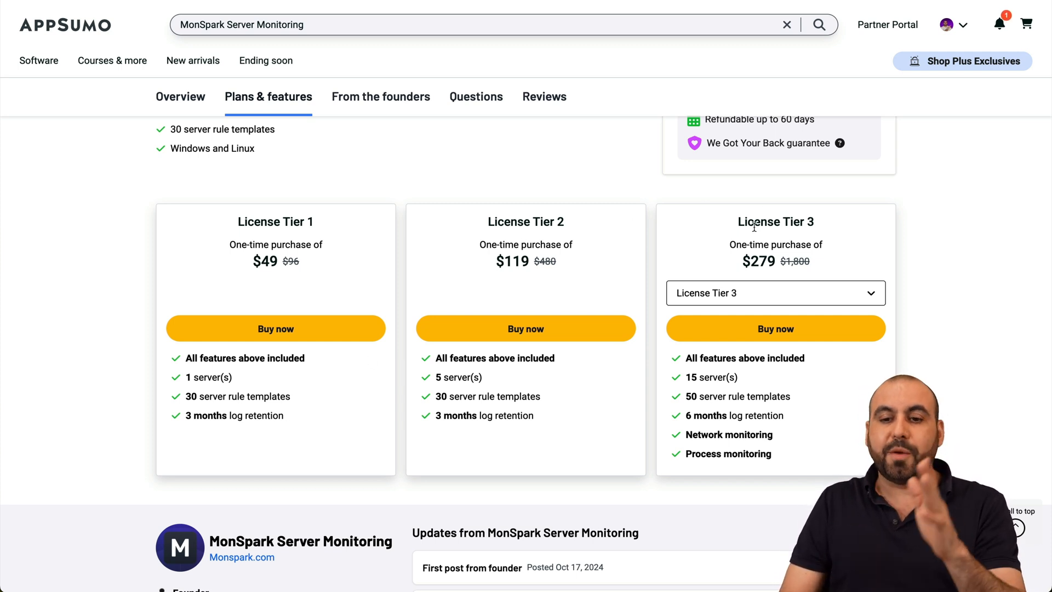
pyautogui.click(775, 293)
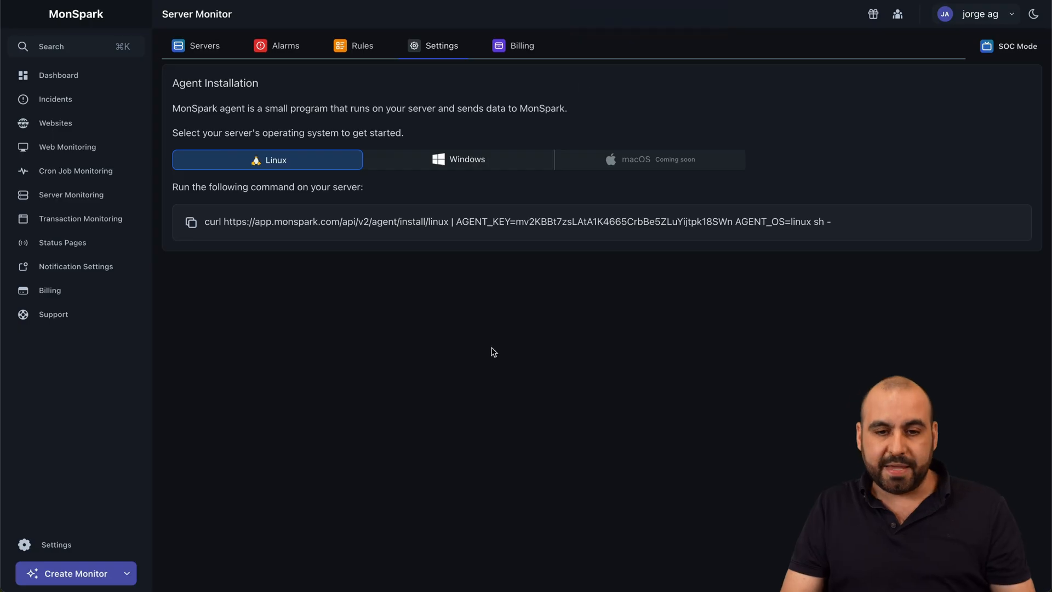
pyautogui.moveTo(481, 401)
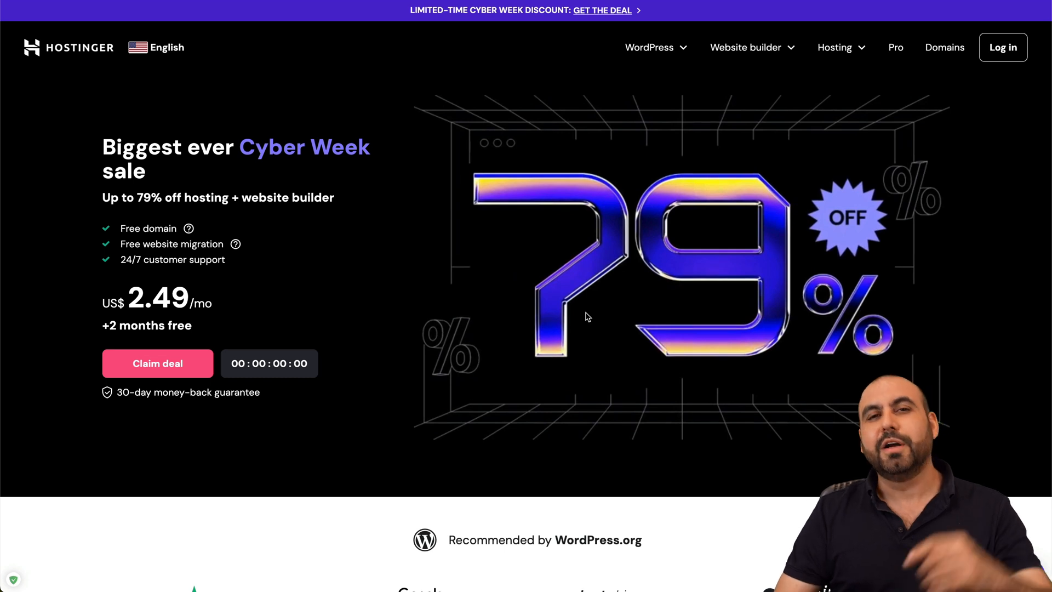
# Step: Choose the KVM 2 plan from Hostinger's VPS hosting plans
pyautogui.click(835, 47)
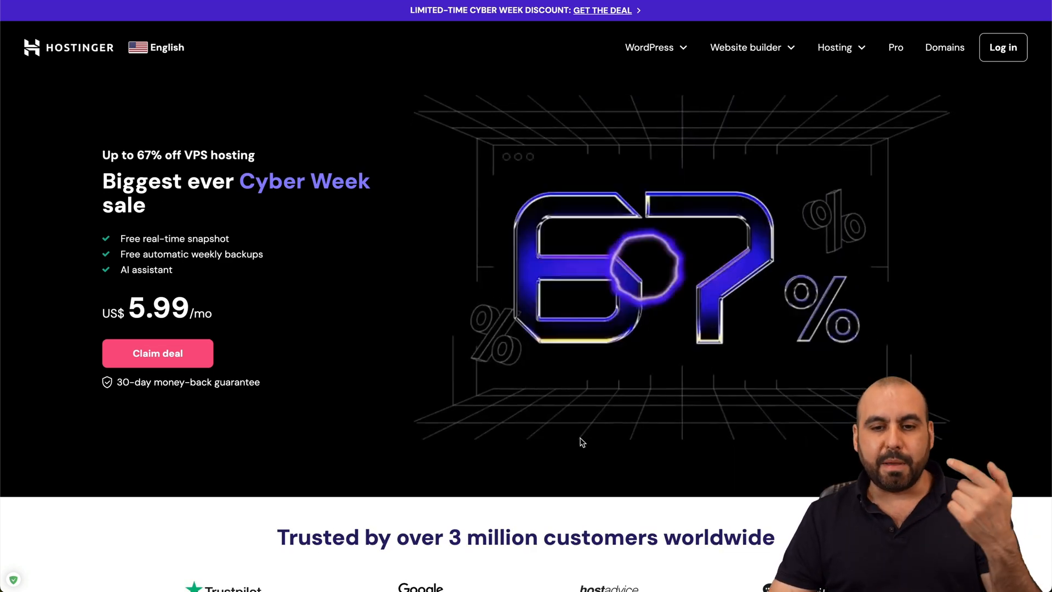
pyautogui.scroll(-3)
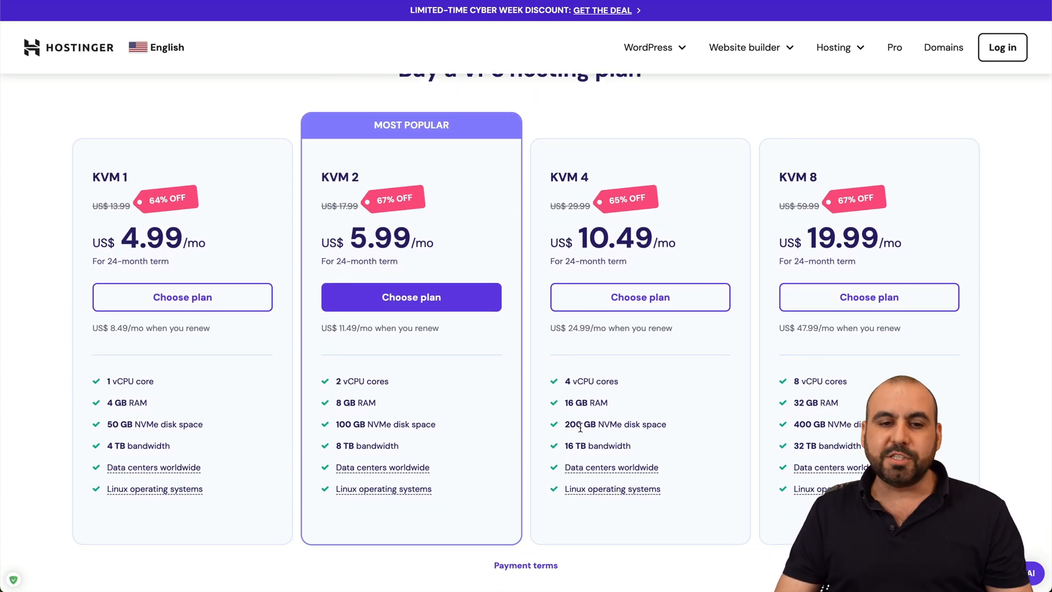
pyautogui.moveTo(385, 194)
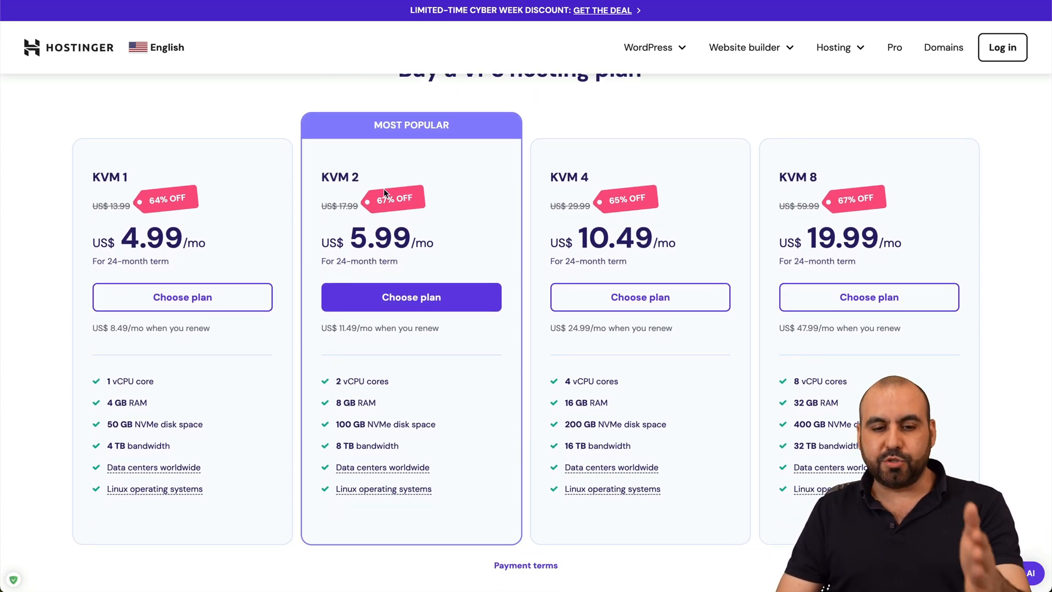
pyautogui.moveTo(389, 413)
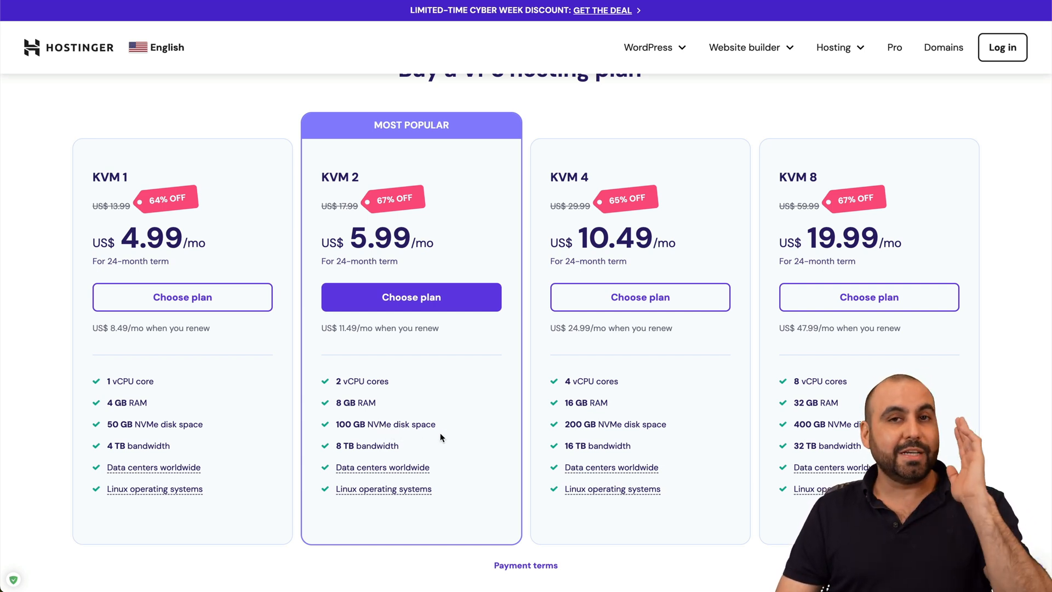
pyautogui.moveTo(410, 297)
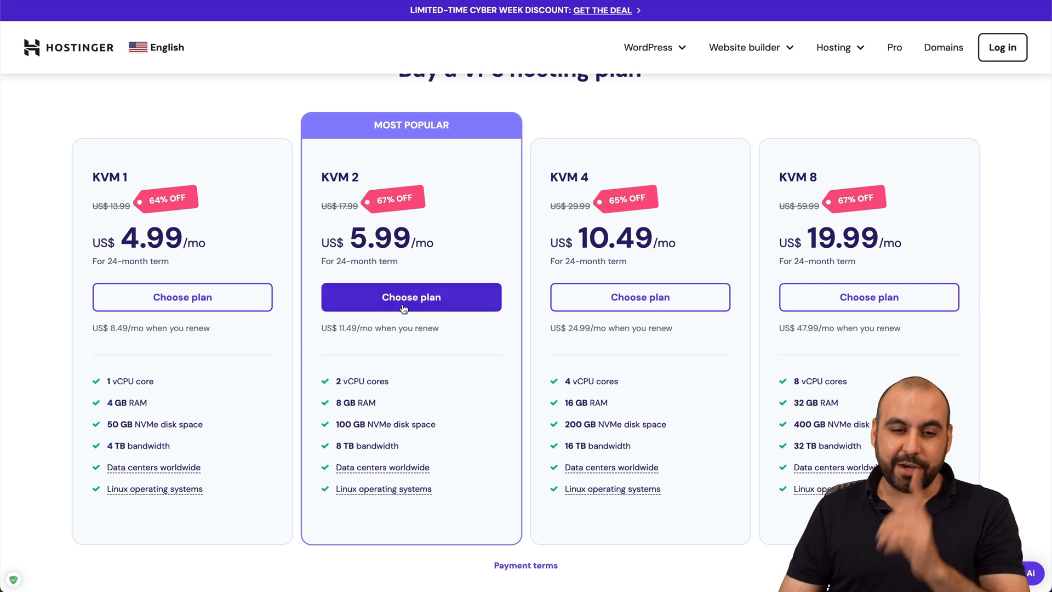
pyautogui.click(410, 297)
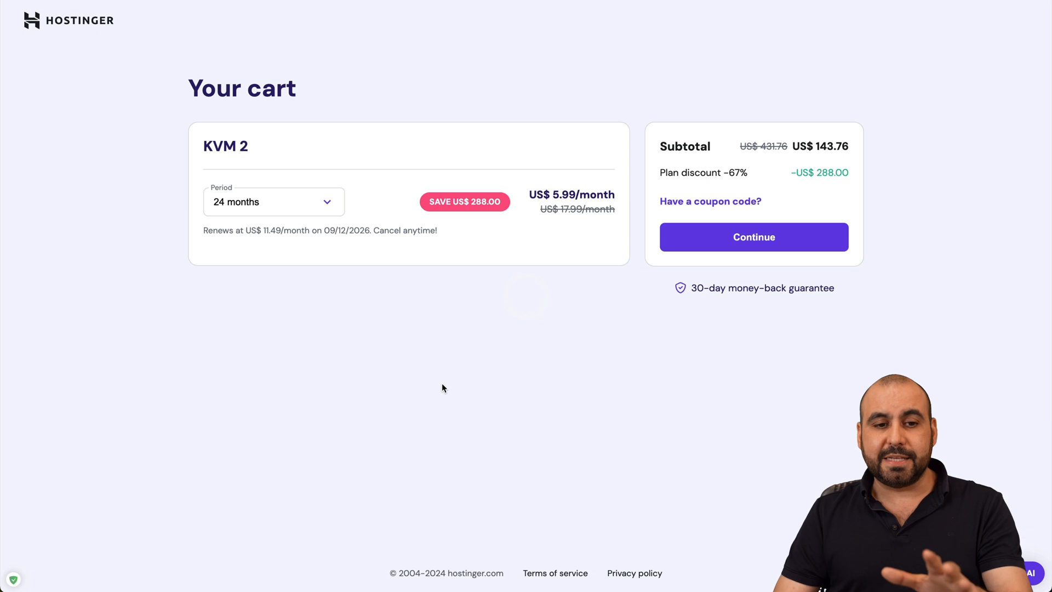
# Step: Keep the 24-month period and apply coupon SAASMASTER to the KVM 2 cart
pyautogui.click(273, 201)
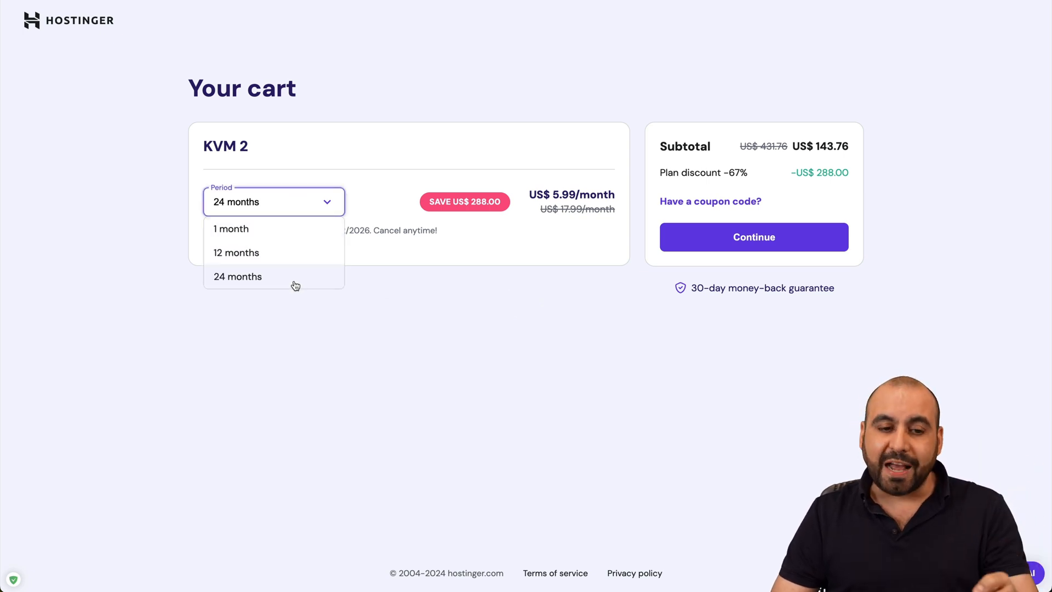
pyautogui.click(238, 276)
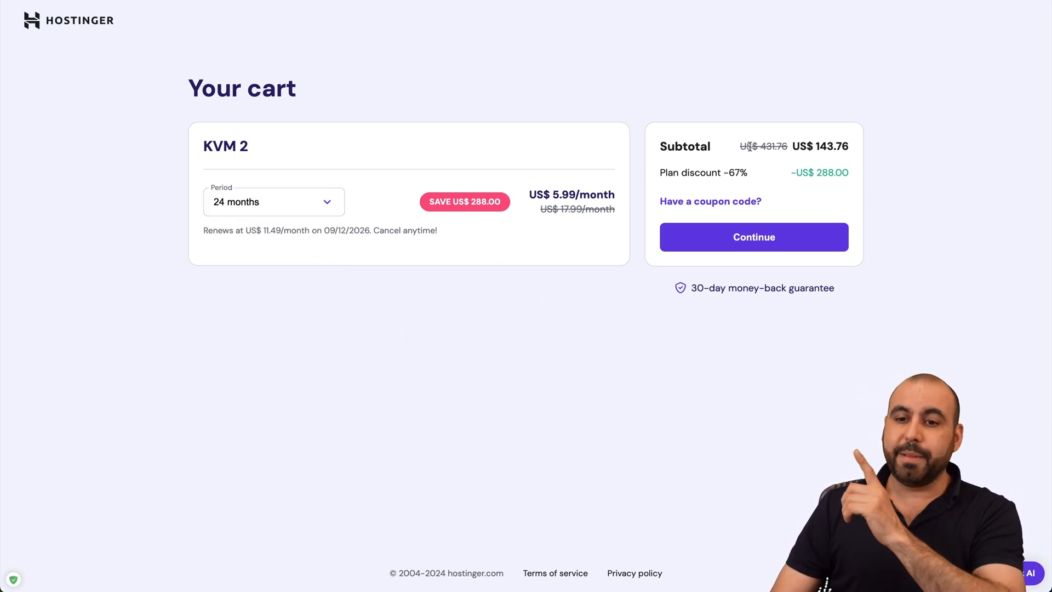
pyautogui.moveTo(617, 184)
pyautogui.write('S')
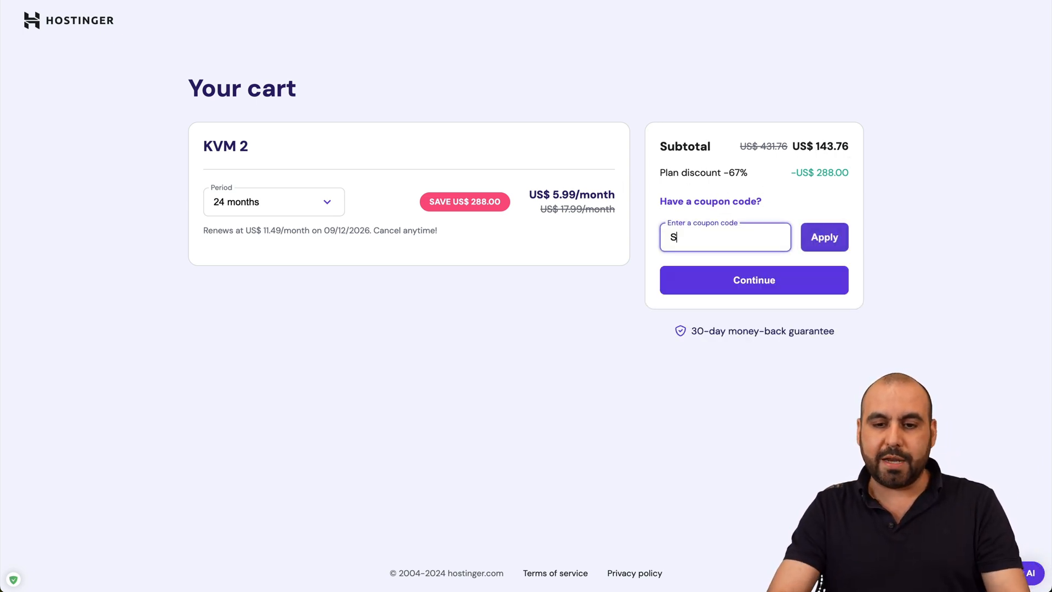
pyautogui.write('AASMASTER')
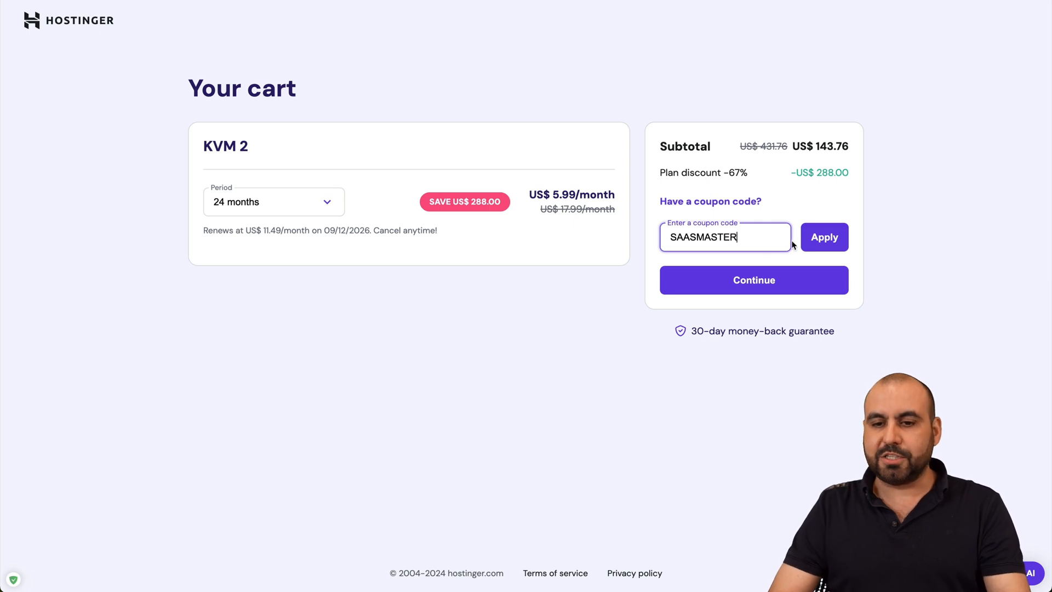
pyautogui.click(825, 236)
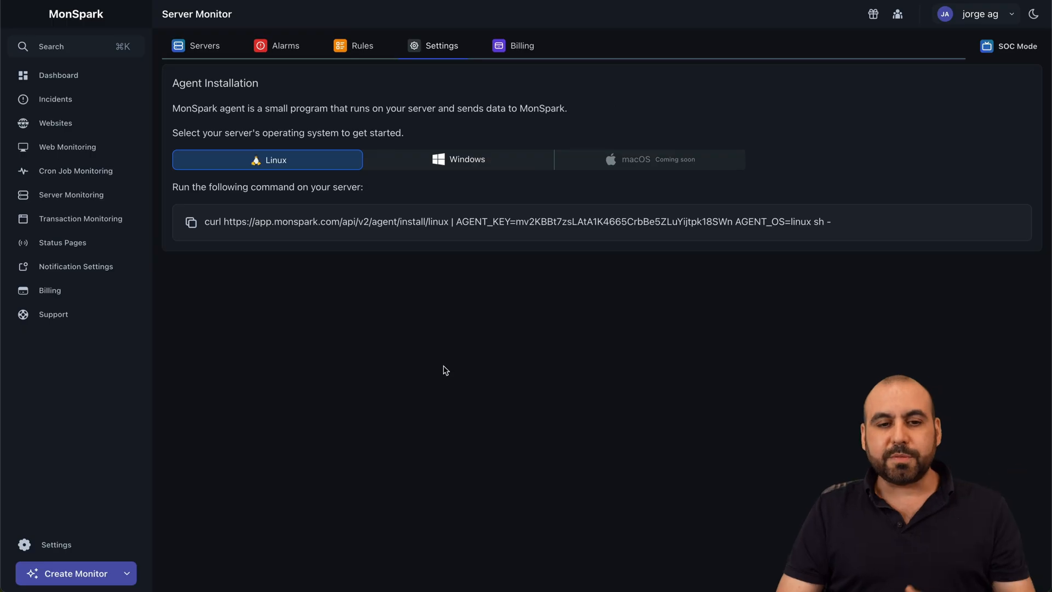
pyautogui.moveTo(114, 235)
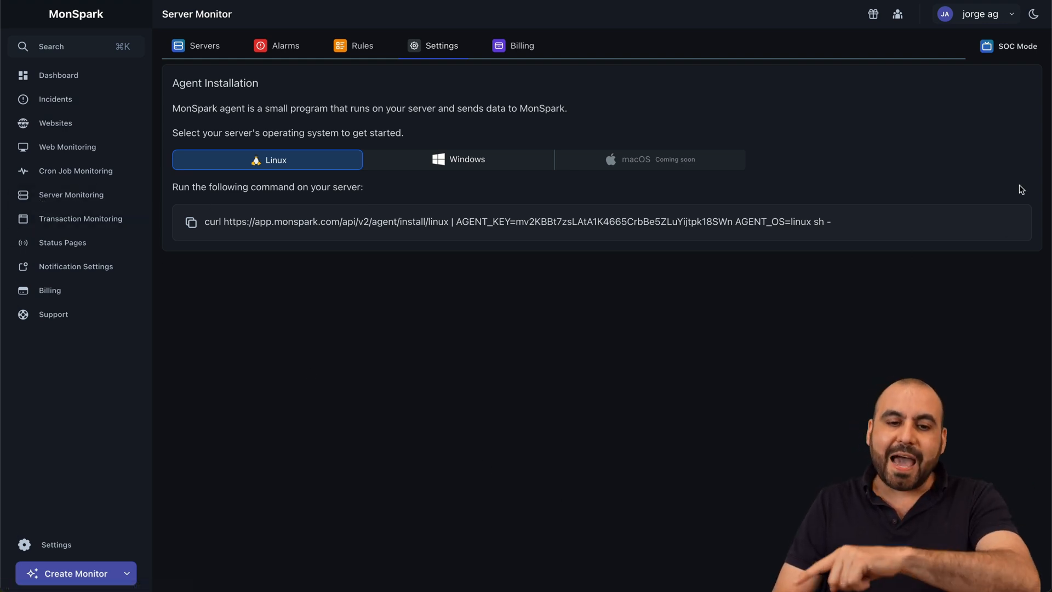
pyautogui.moveTo(857, 237)
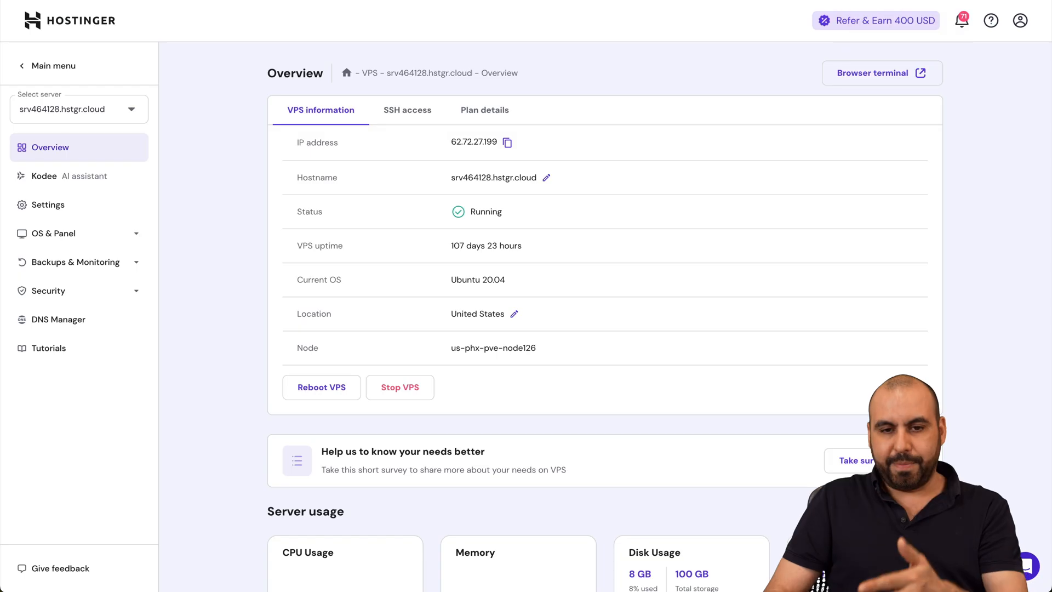
pyautogui.moveTo(612, 371)
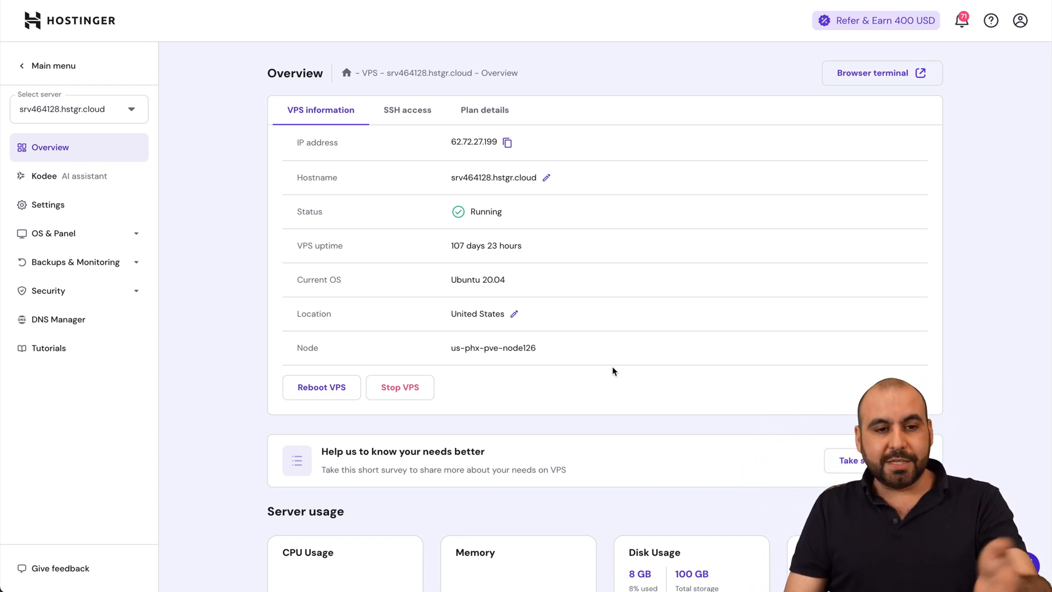
pyautogui.moveTo(42, 118)
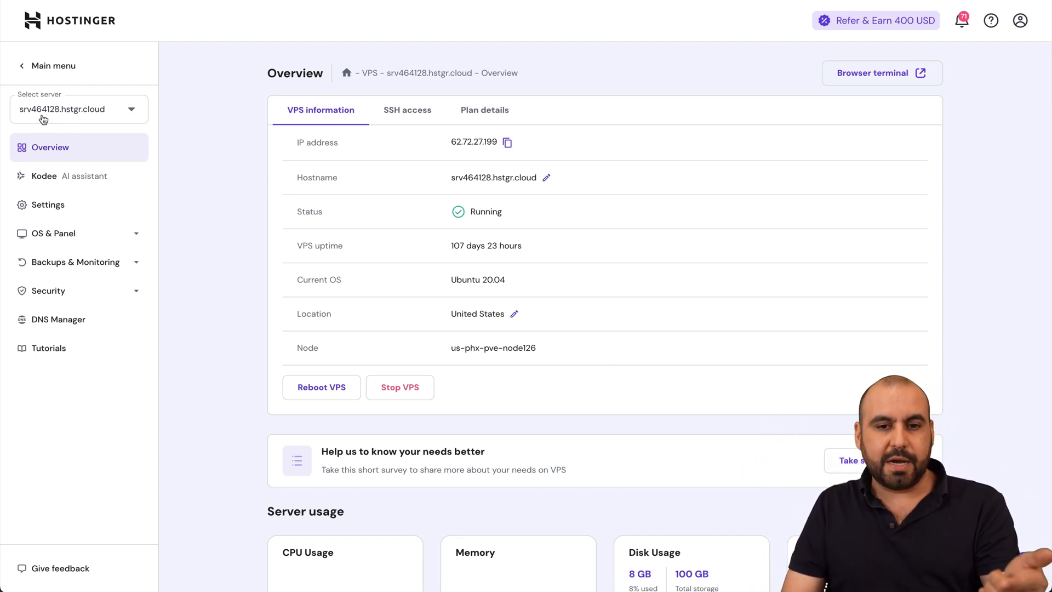
pyautogui.moveTo(472, 414)
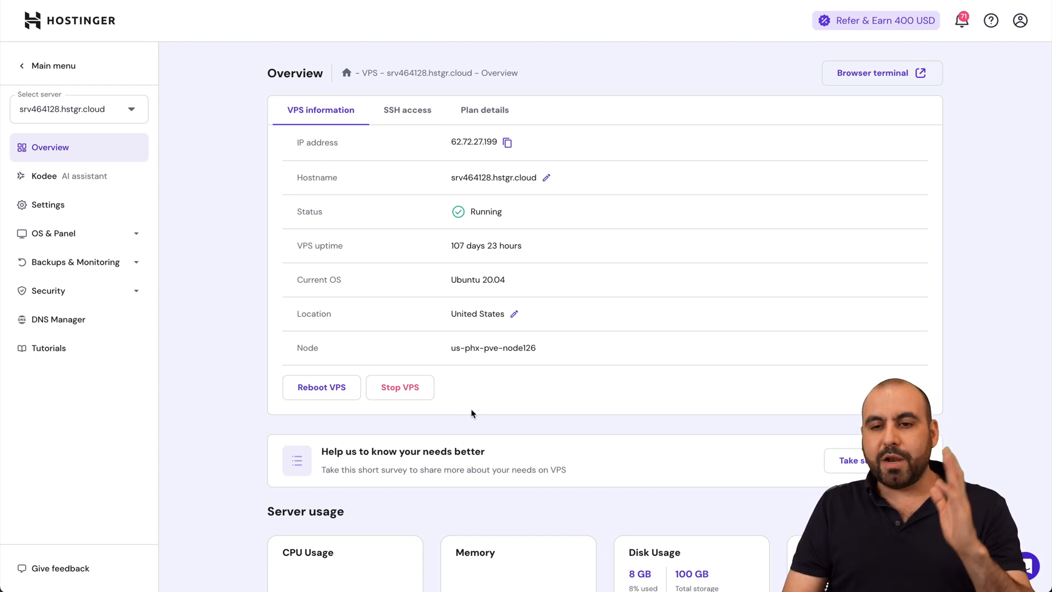
pyautogui.moveTo(620, 397)
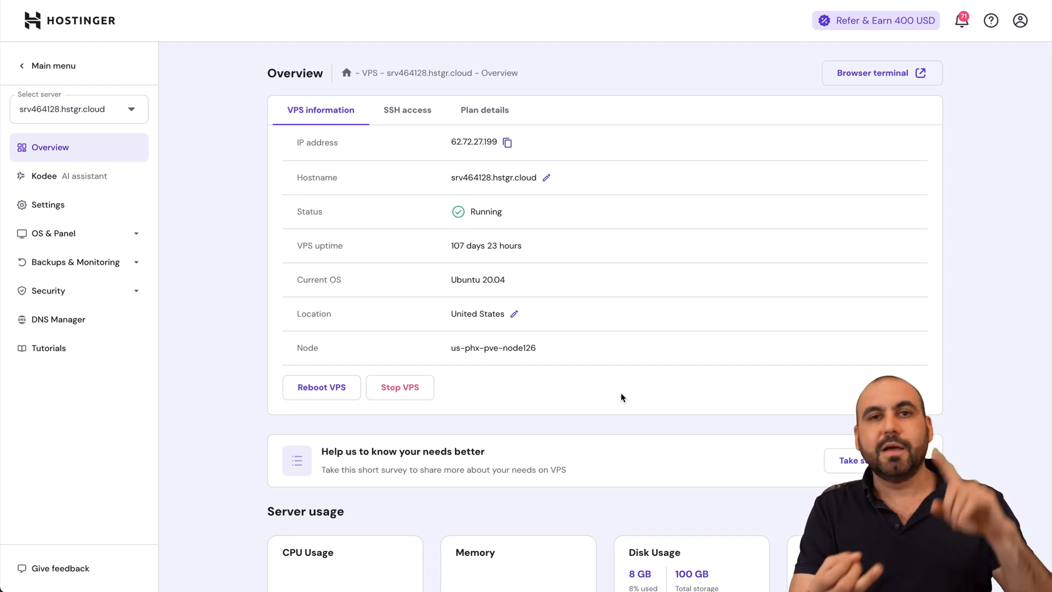
pyautogui.moveTo(891, 143)
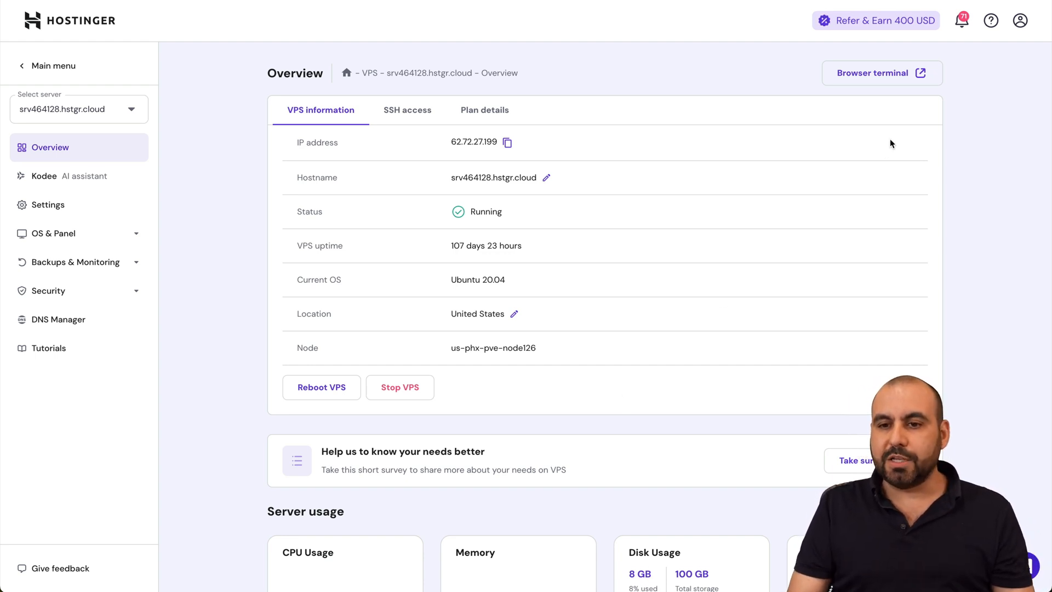
# Step: Launch the Browser terminal for the srv464128.hstgr.cloud VPS
pyautogui.click(882, 72)
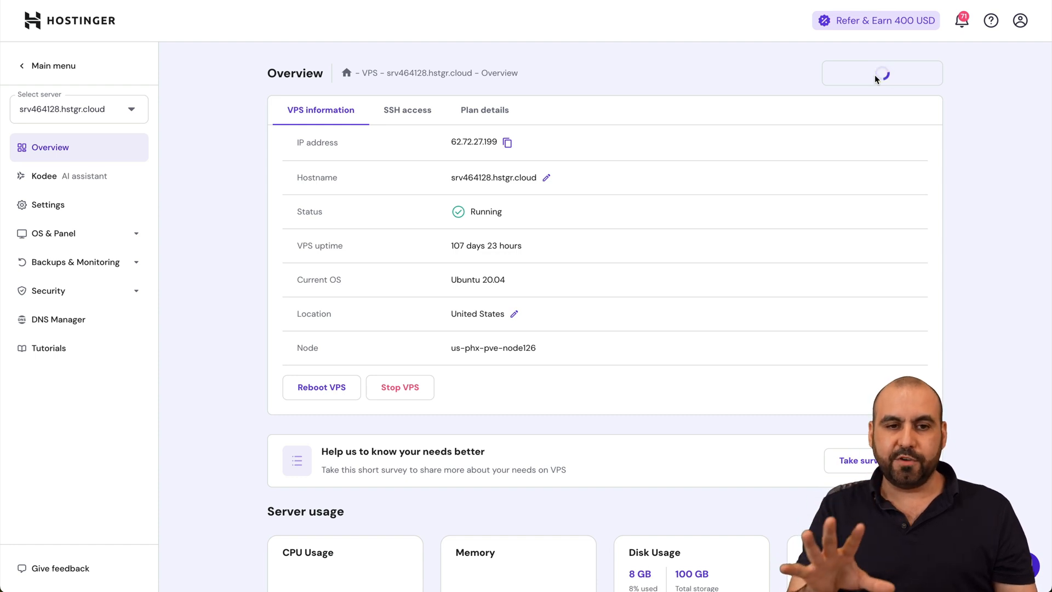
pyautogui.click(883, 73)
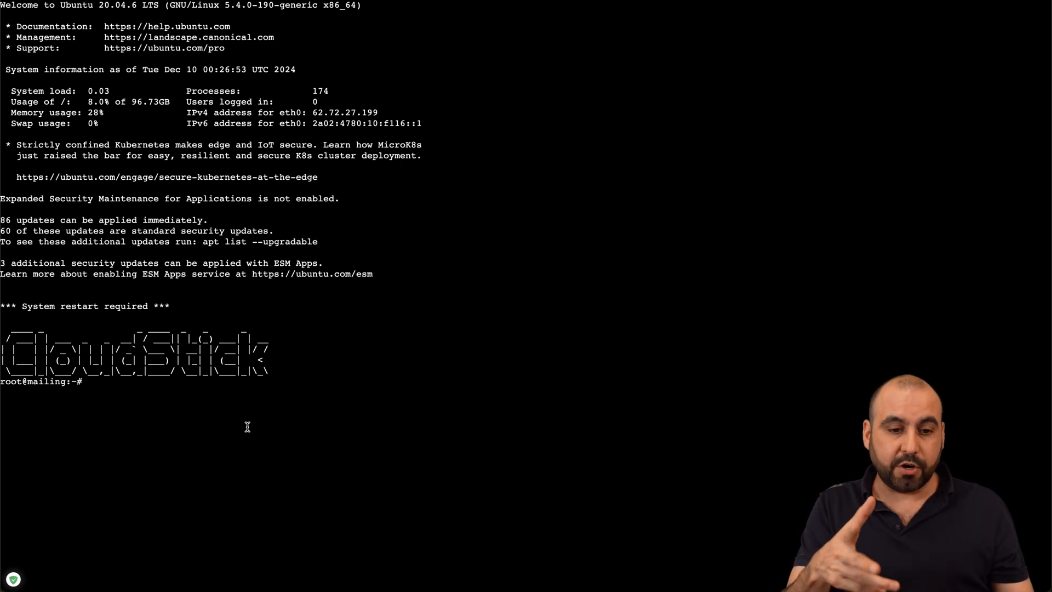
pyautogui.moveTo(159, 423)
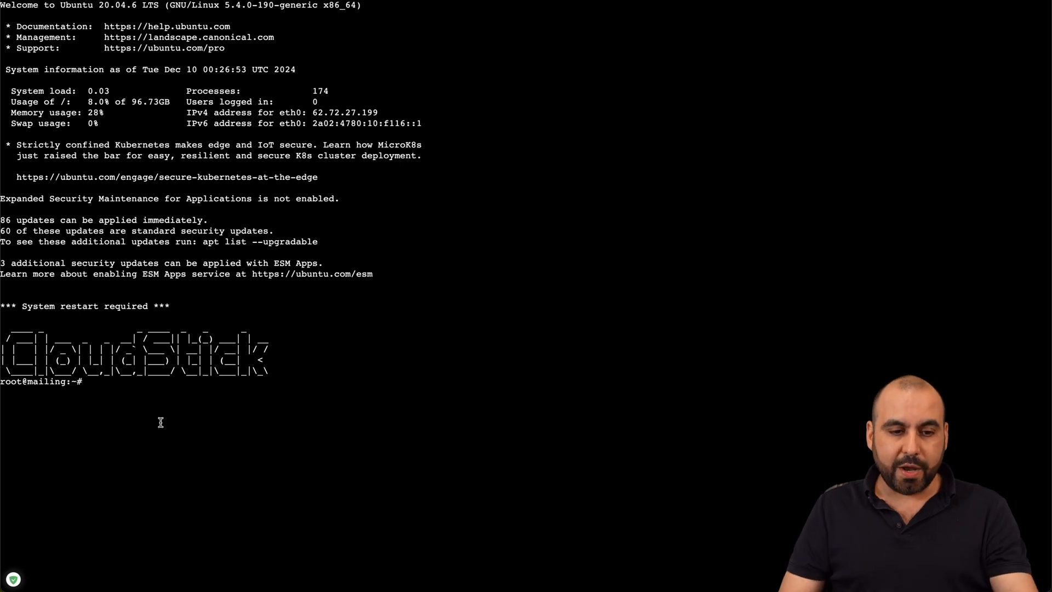
# Step: Run the pasted MonSpark curl install command with the agent key
pyautogui.press('Return')
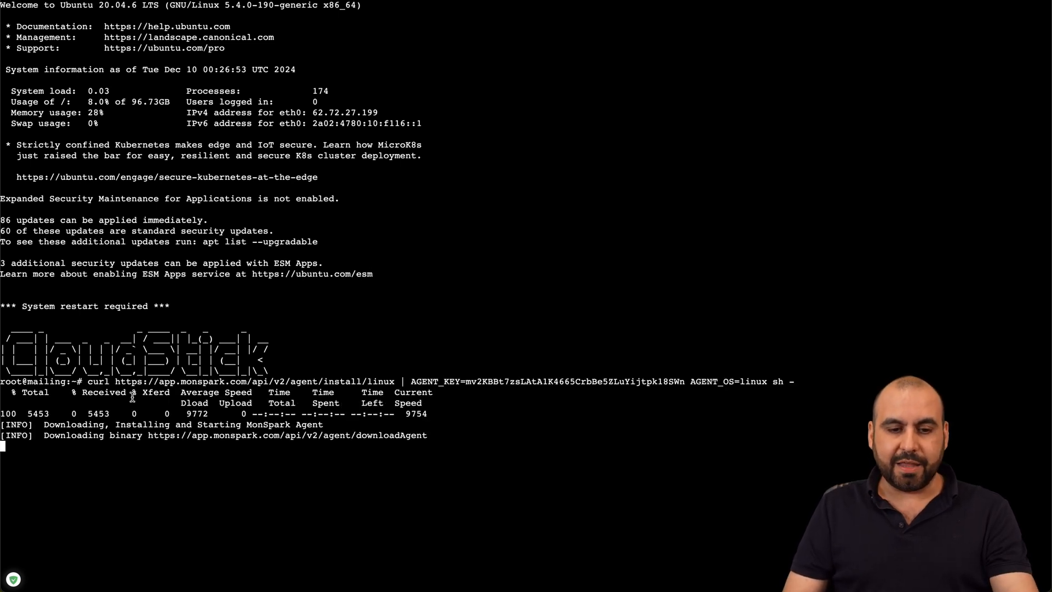
pyautogui.moveTo(235, 466)
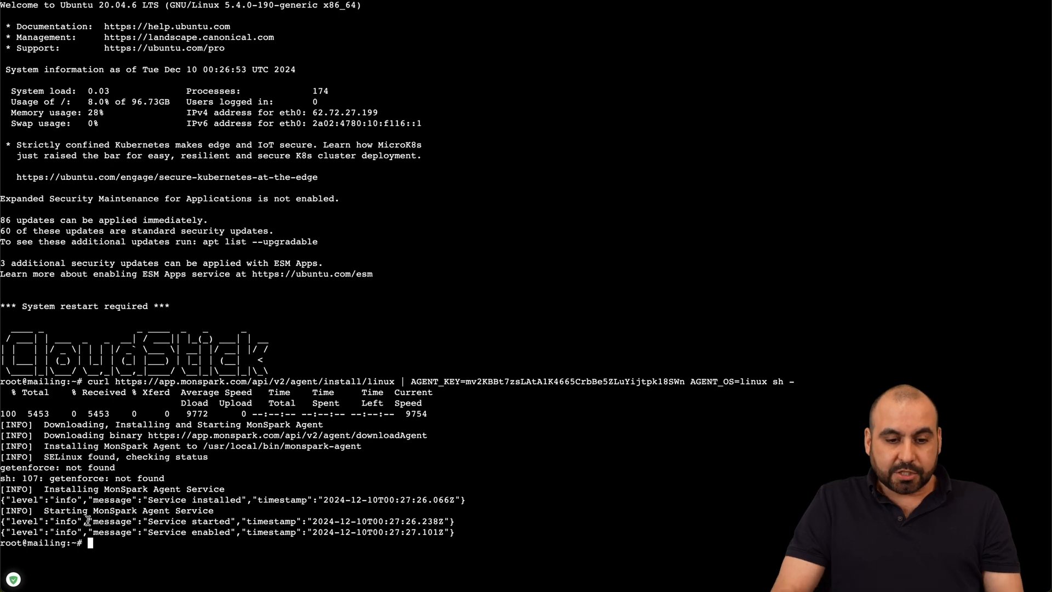
pyautogui.moveTo(508, 254)
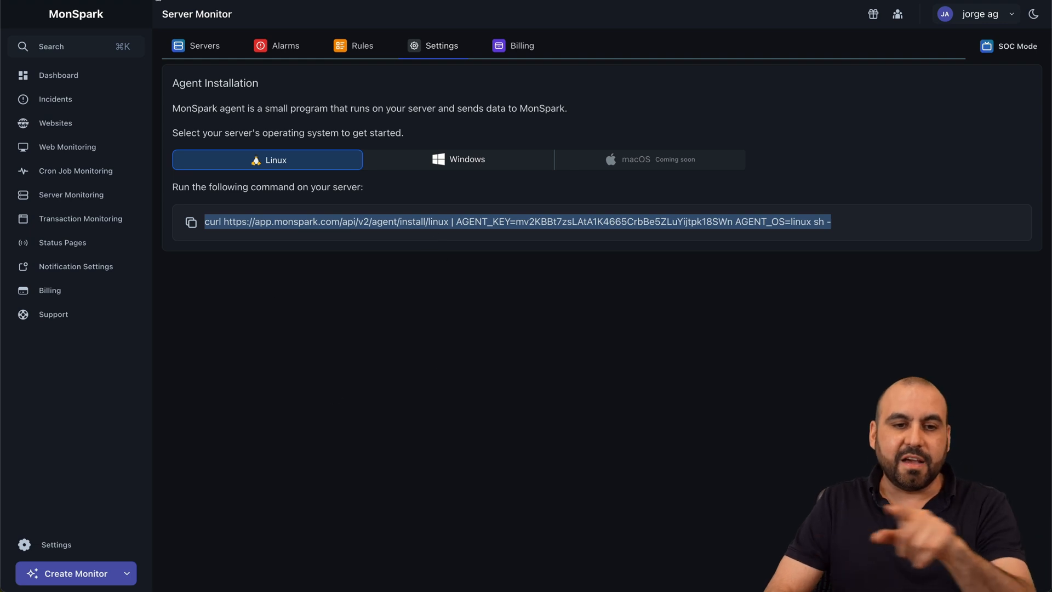
# Step: Show the Servers tab and expand racknerd-54a6d2 under the Root group
pyautogui.click(206, 45)
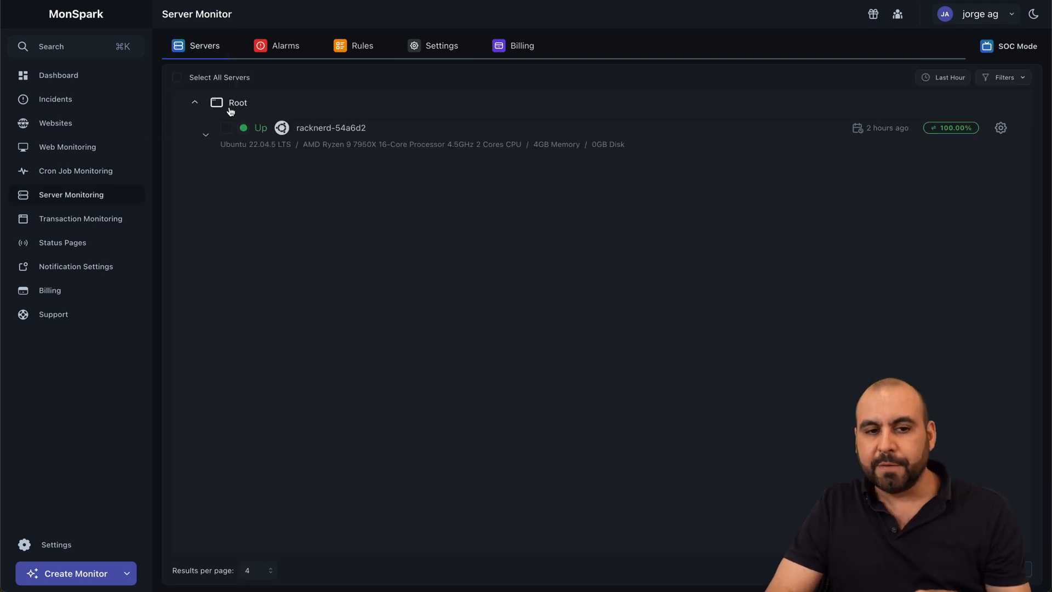
pyautogui.moveTo(267, 174)
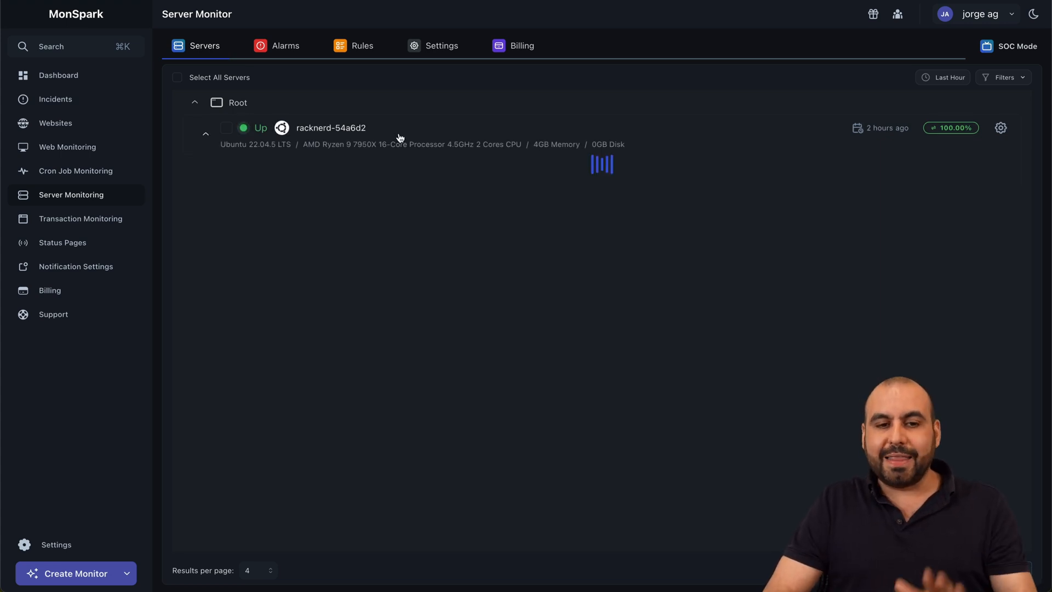
pyautogui.click(206, 132)
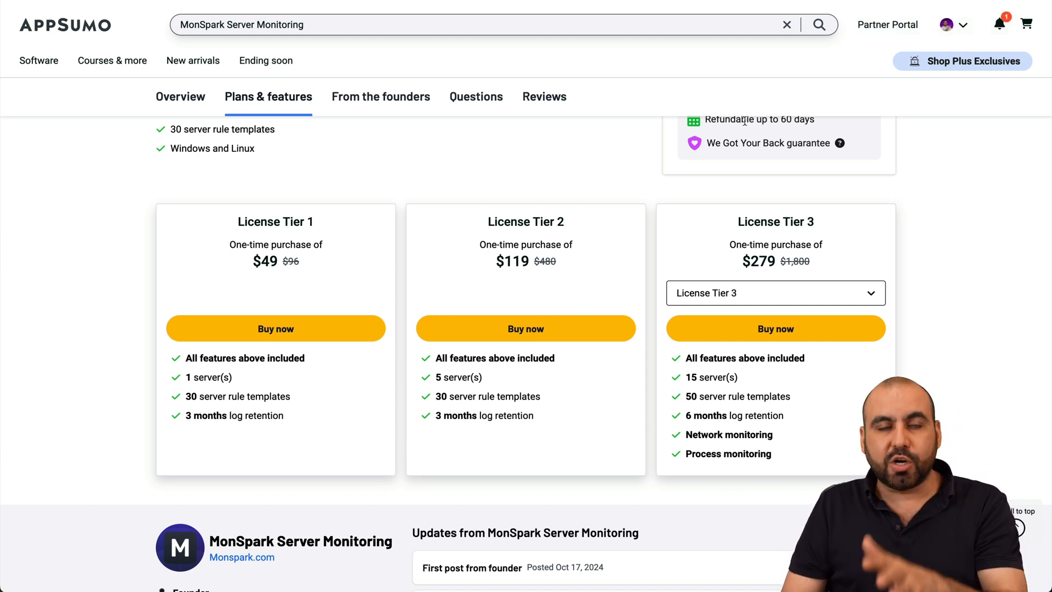
pyautogui.moveTo(656, 205)
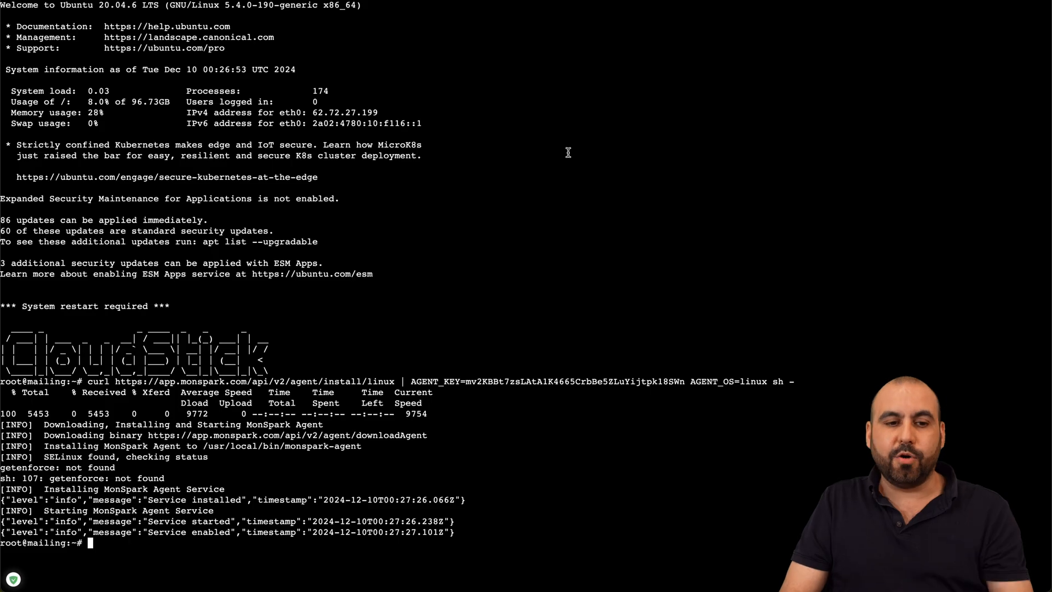
pyautogui.moveTo(527, 222)
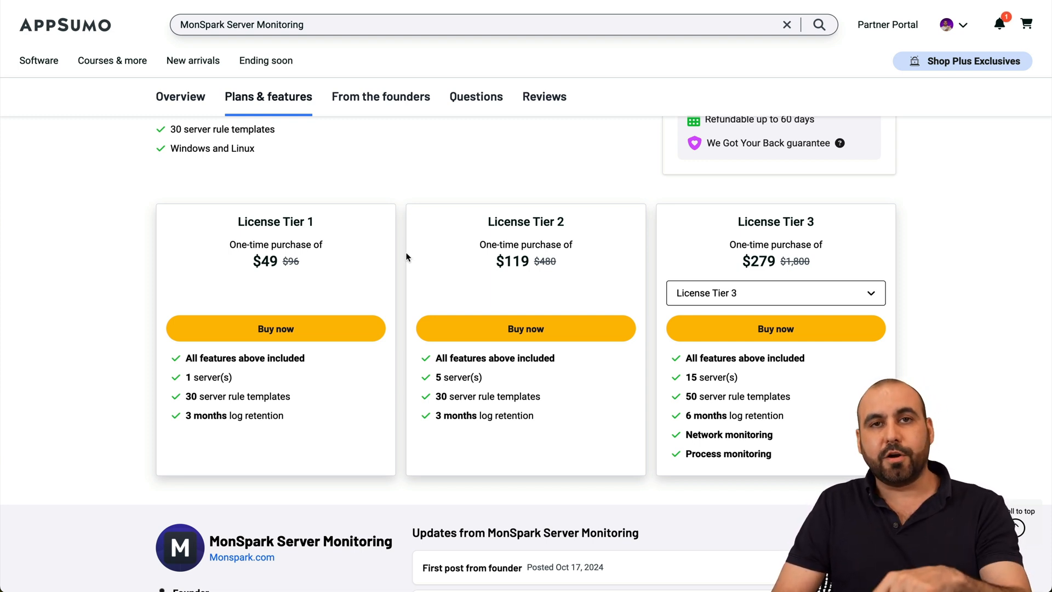
pyautogui.moveTo(424, 245)
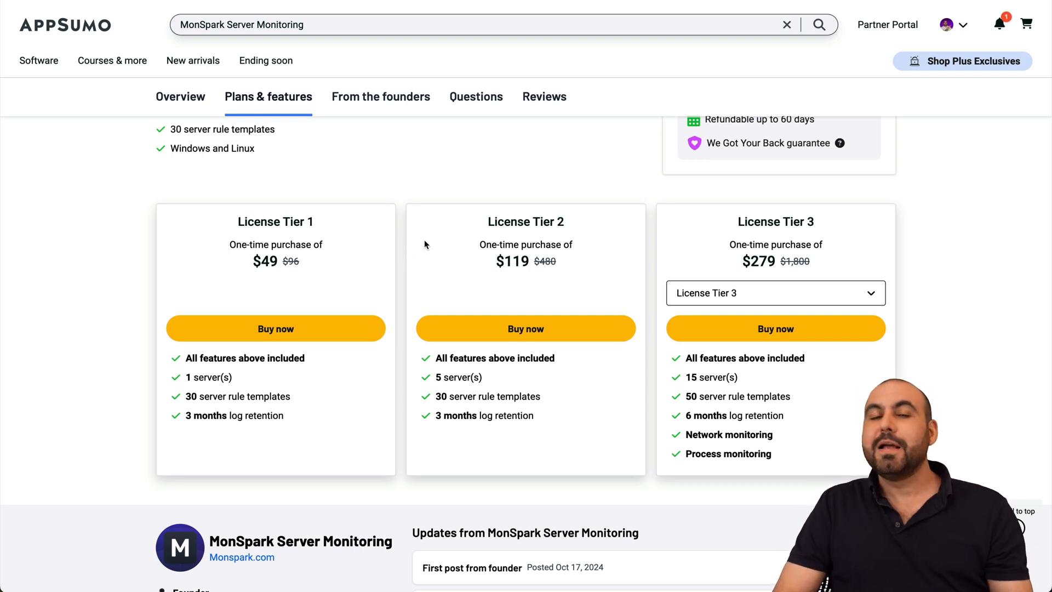
pyautogui.moveTo(466, 230)
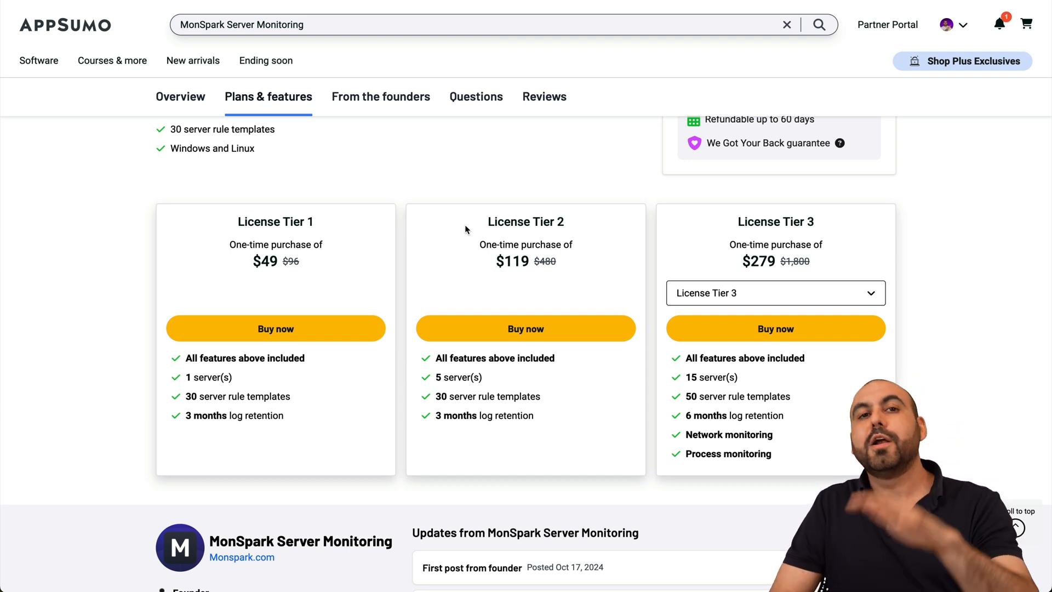
pyautogui.moveTo(597, 279)
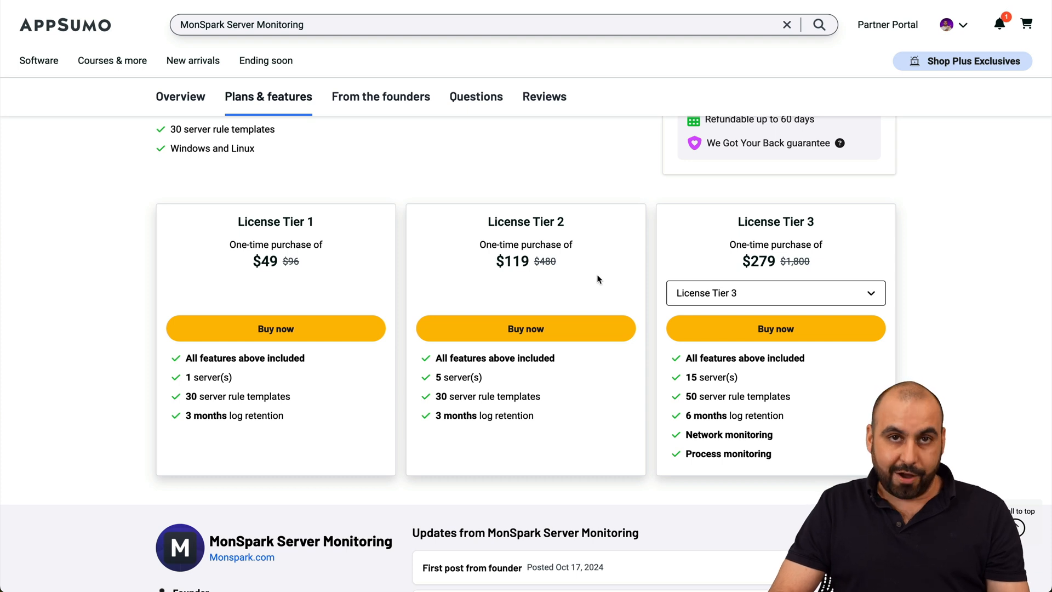